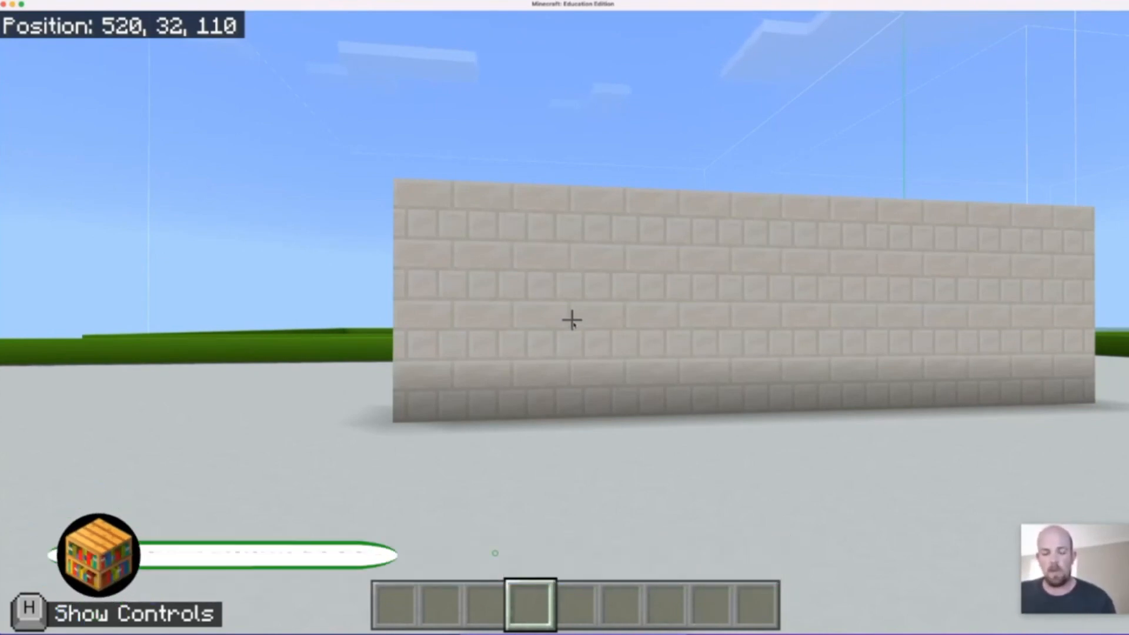
- Search the creative inventory for 'slate' and take a stack of Slate chalkboards
{"action": "key", "text": "e"}
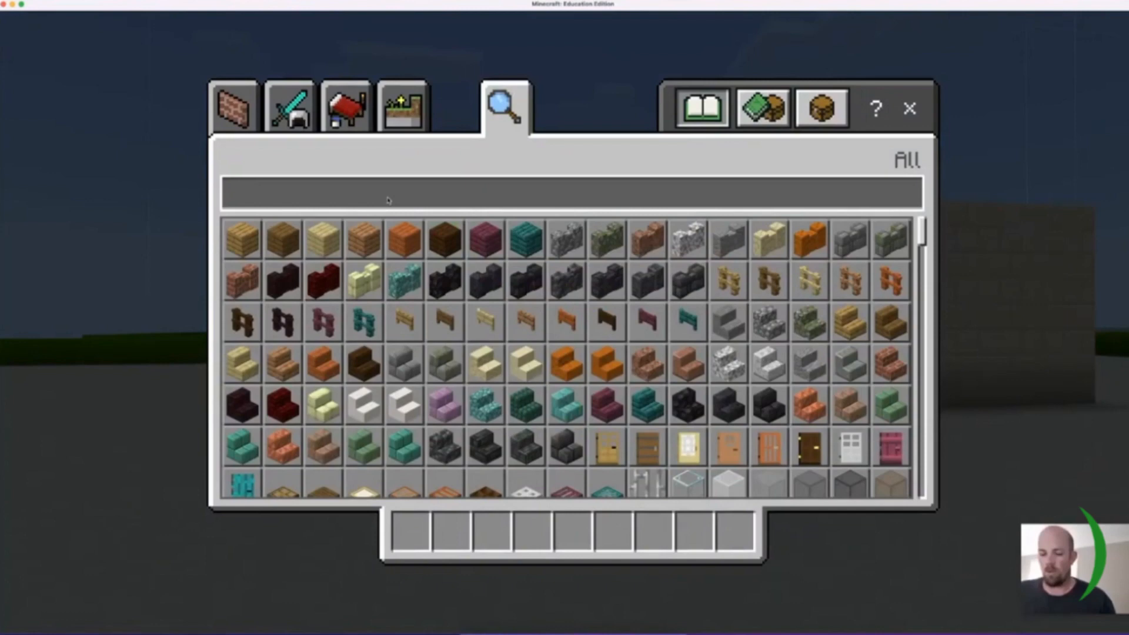
{"action": "type", "text": "chalk"}
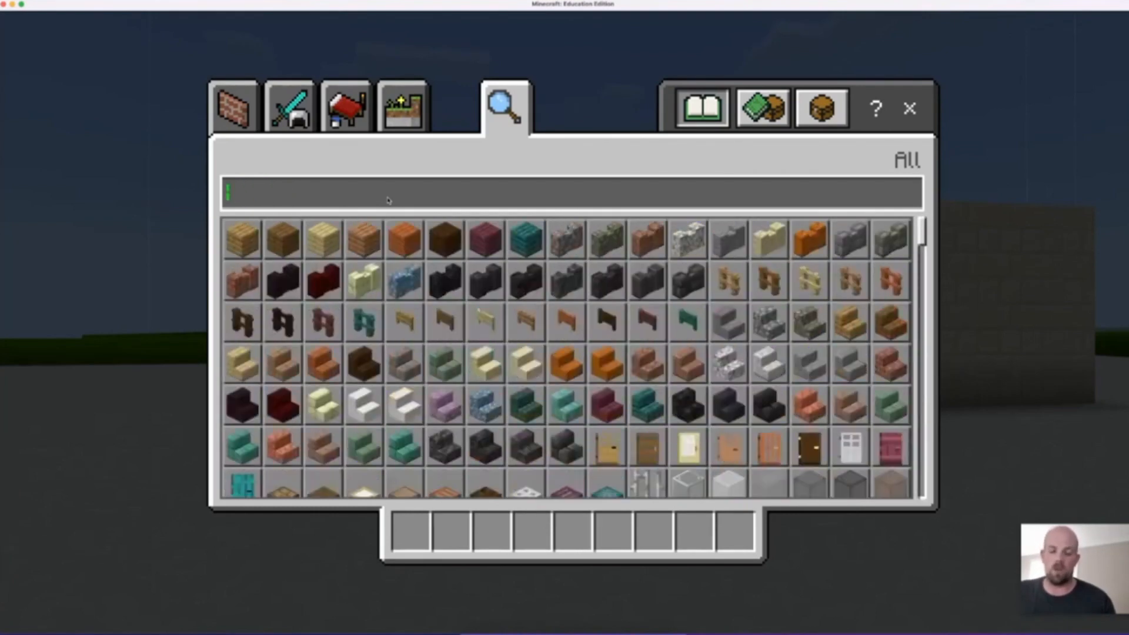
{"action": "type", "text": "slate"}
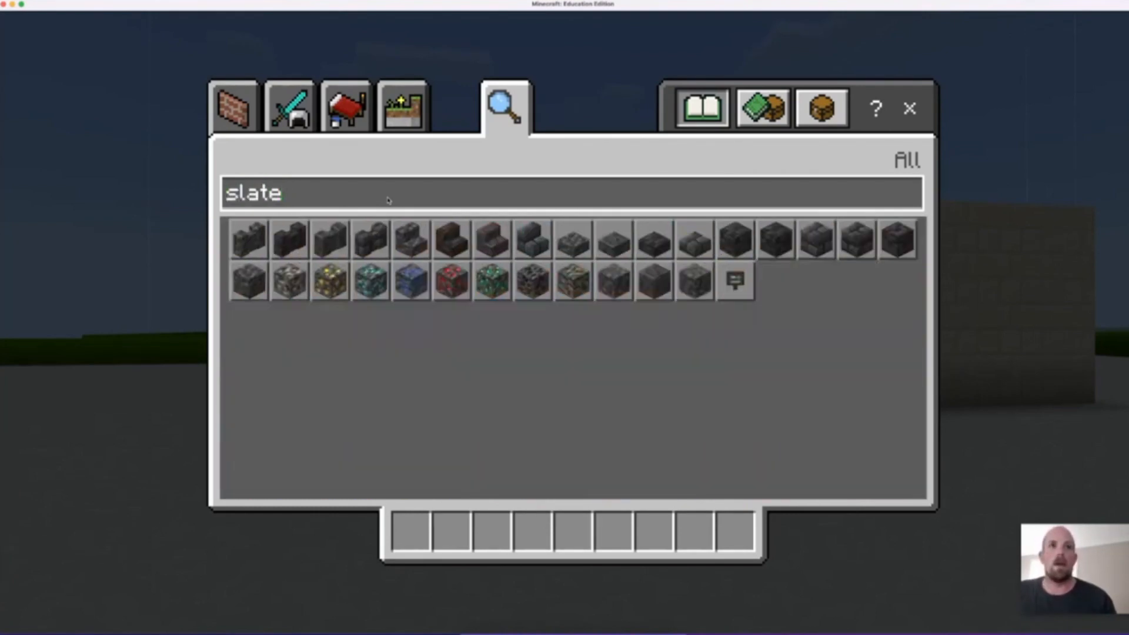
{"action": "mouse_move", "coordinate": [735, 281]}
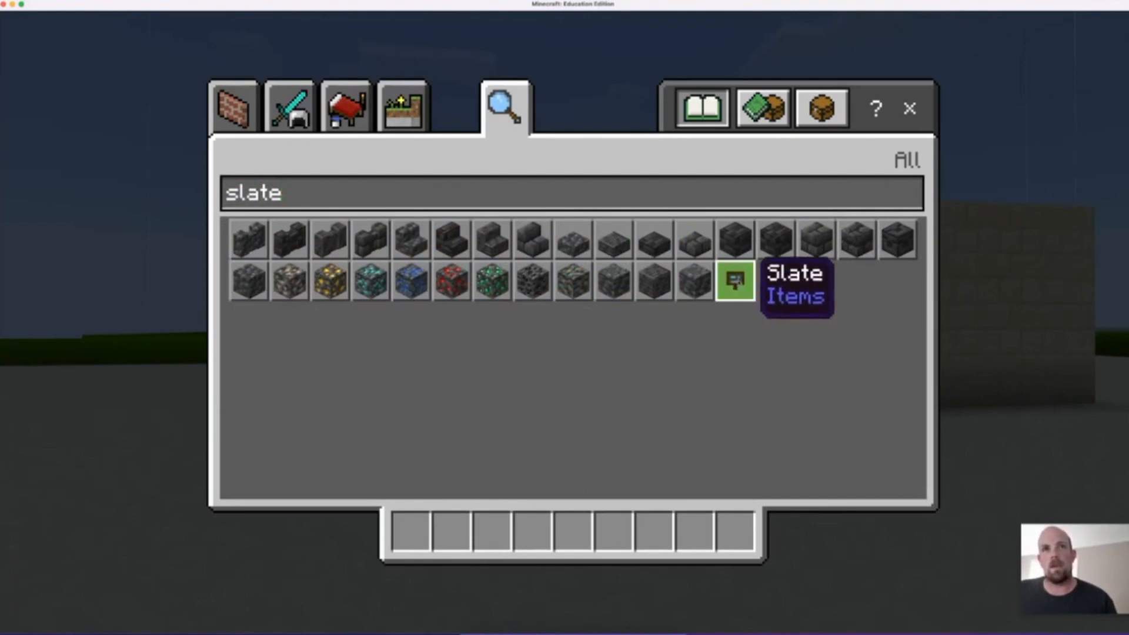
{"action": "left_click", "coordinate": [735, 281]}
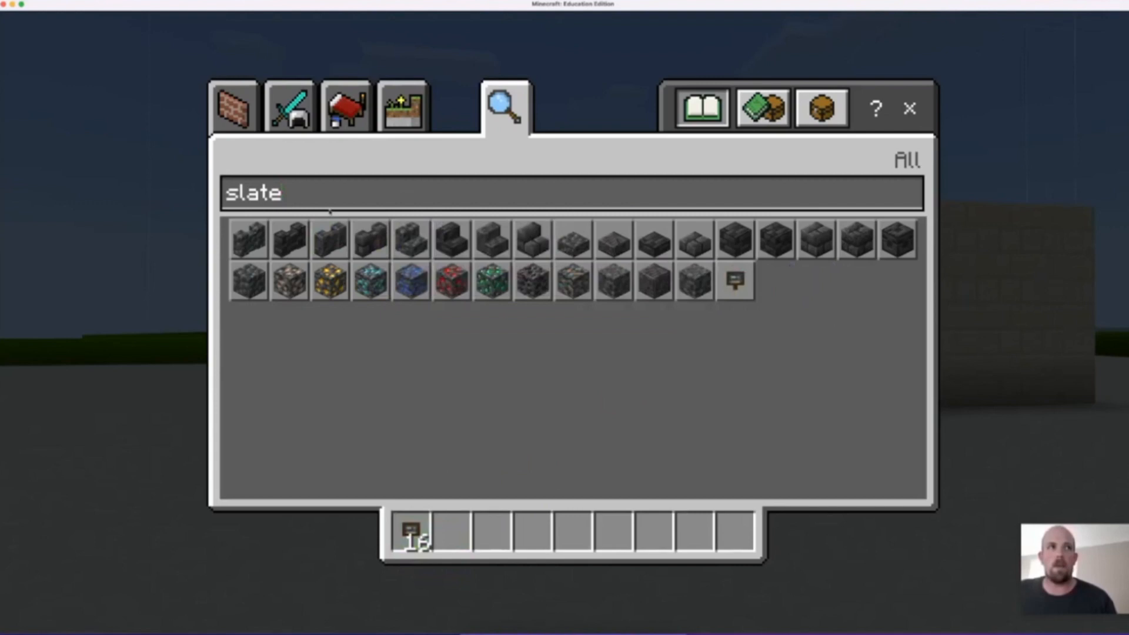
- Search 'poster' and take a stack of Poster chalkboards, then try searching 'boa'
{"action": "left_click", "coordinate": [572, 192]}
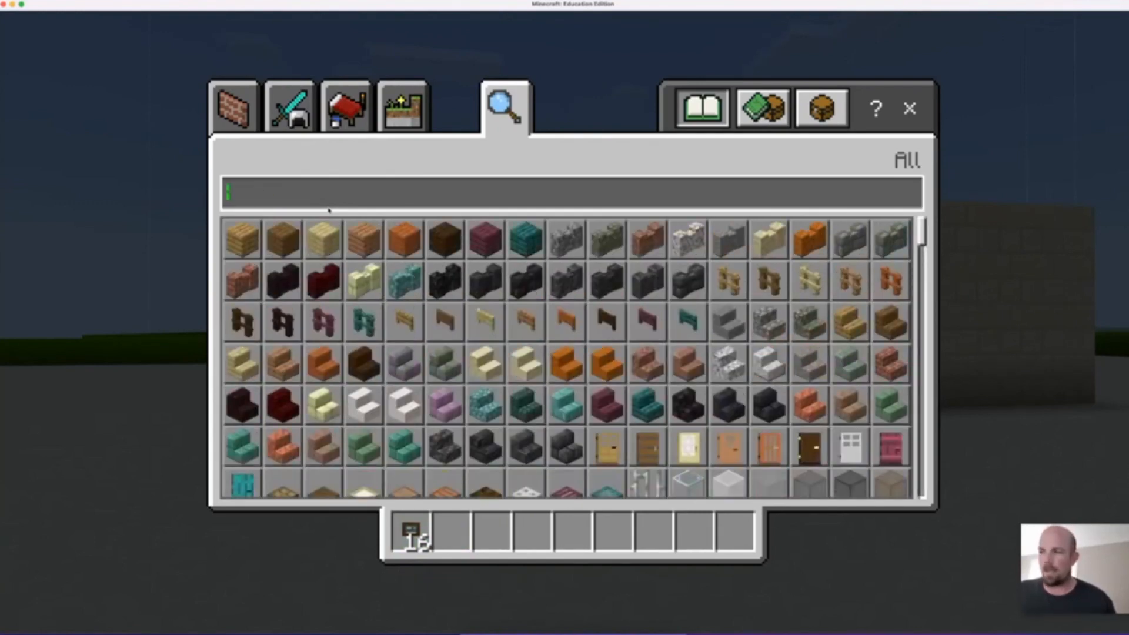
{"action": "type", "text": "poster"}
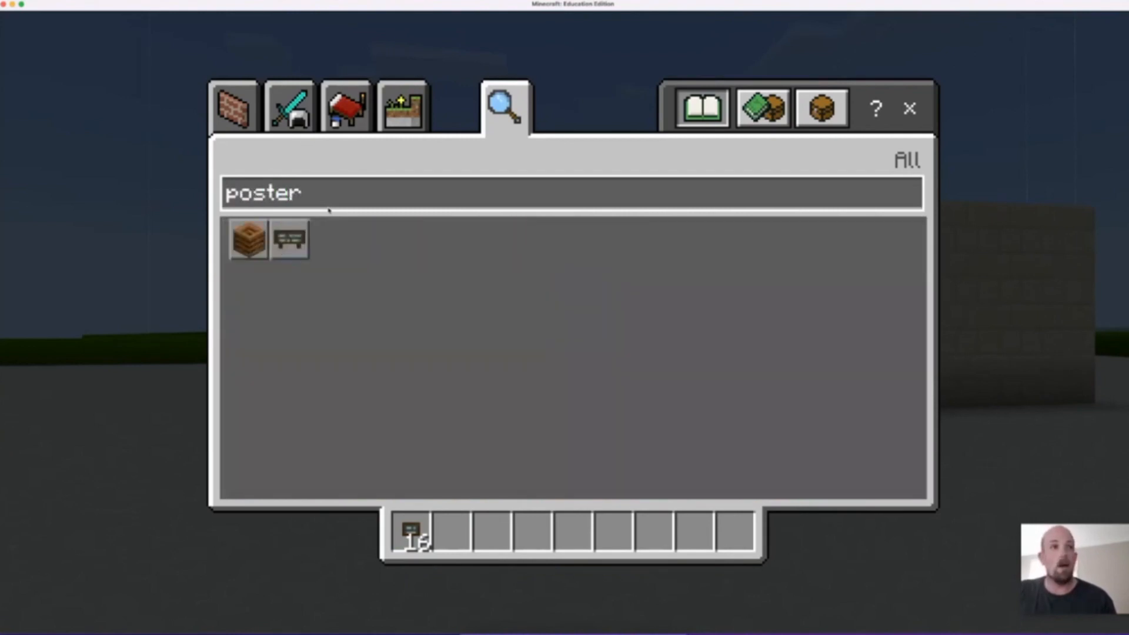
{"action": "mouse_move", "coordinate": [288, 240]}
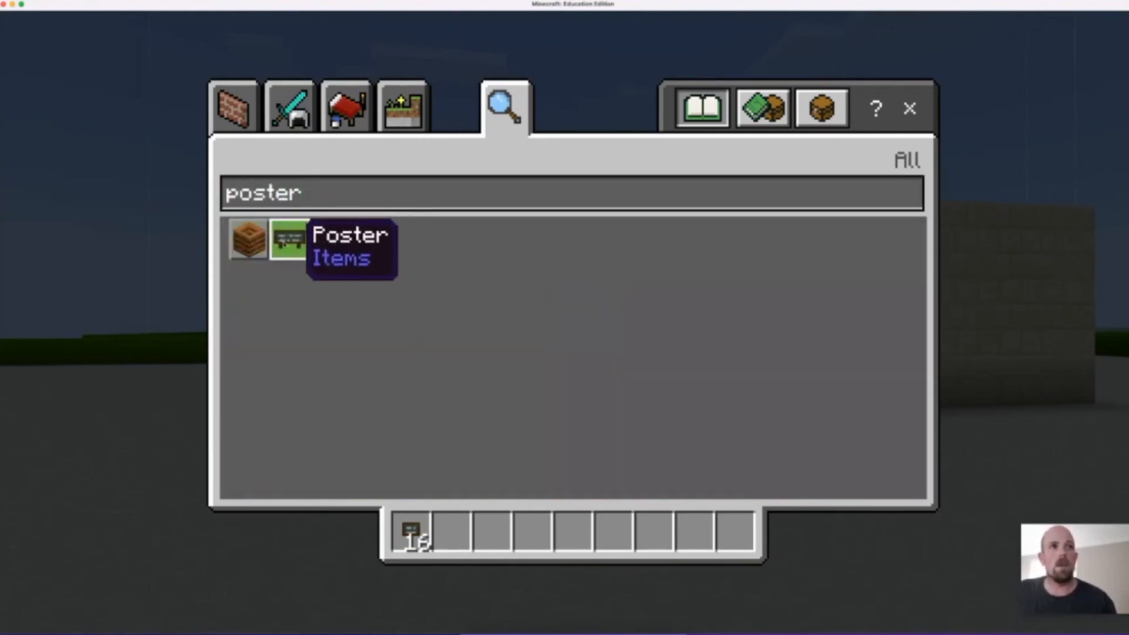
{"action": "left_click", "coordinate": [289, 240]}
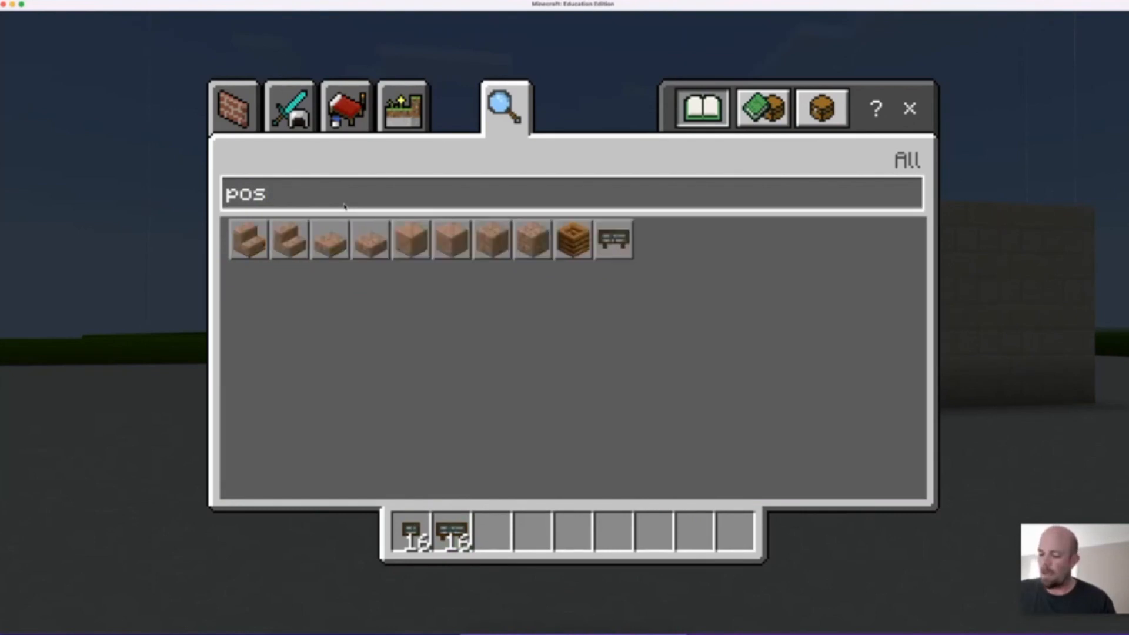
{"action": "type", "text": "boa"}
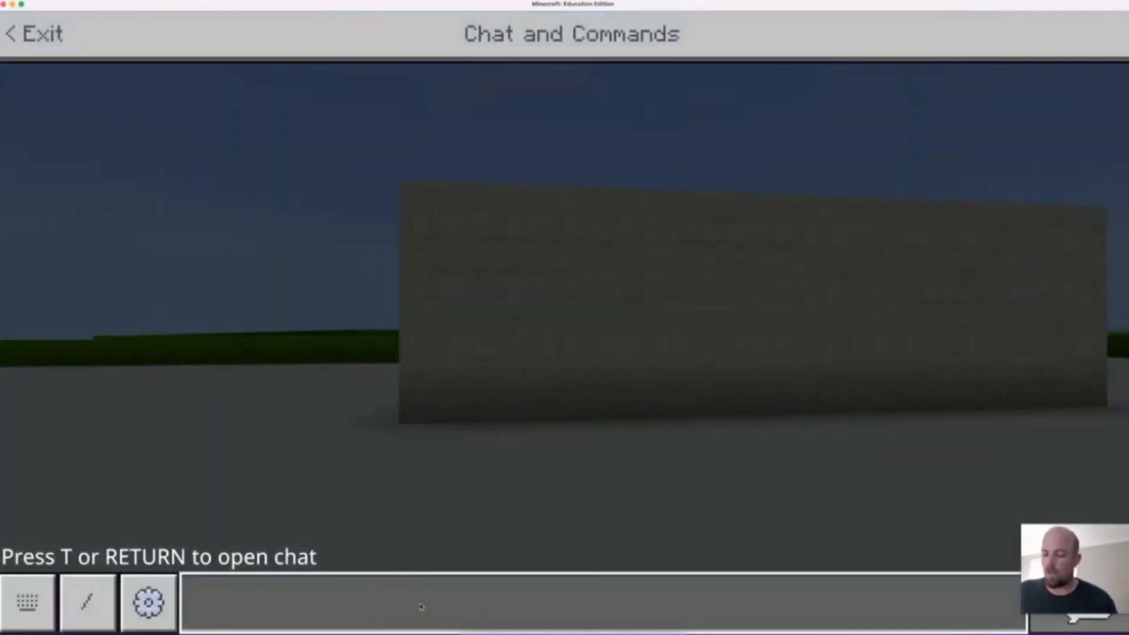
- Enter the command '/give @s board' with values 1 and 3 for a Board chalkboard
{"action": "type", "text": "/give"}
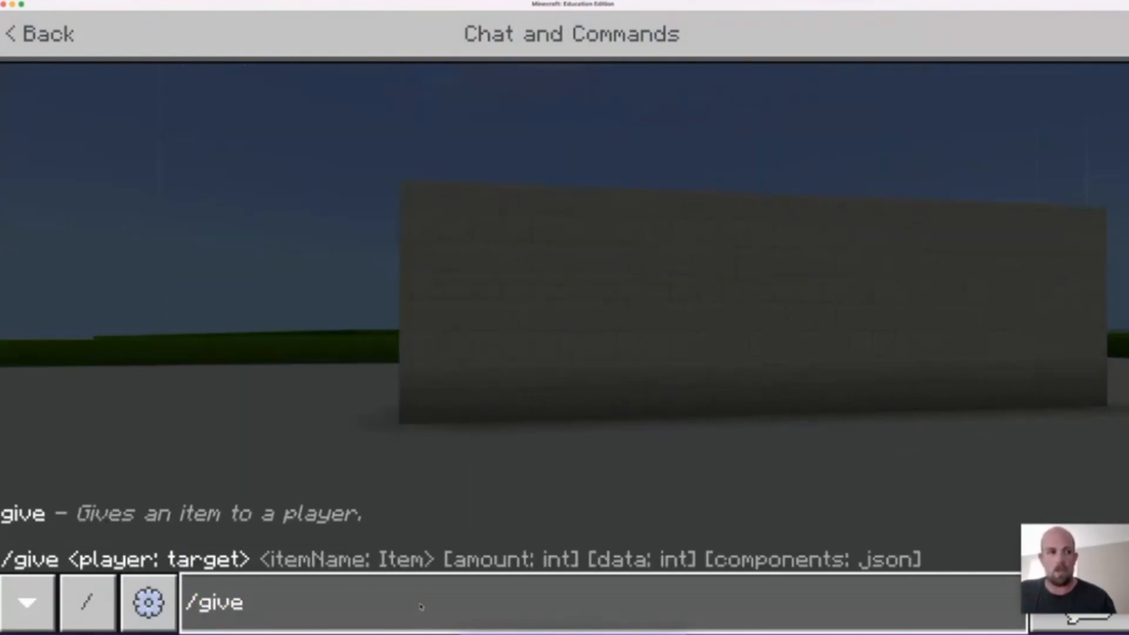
{"action": "type", "text": "@s"}
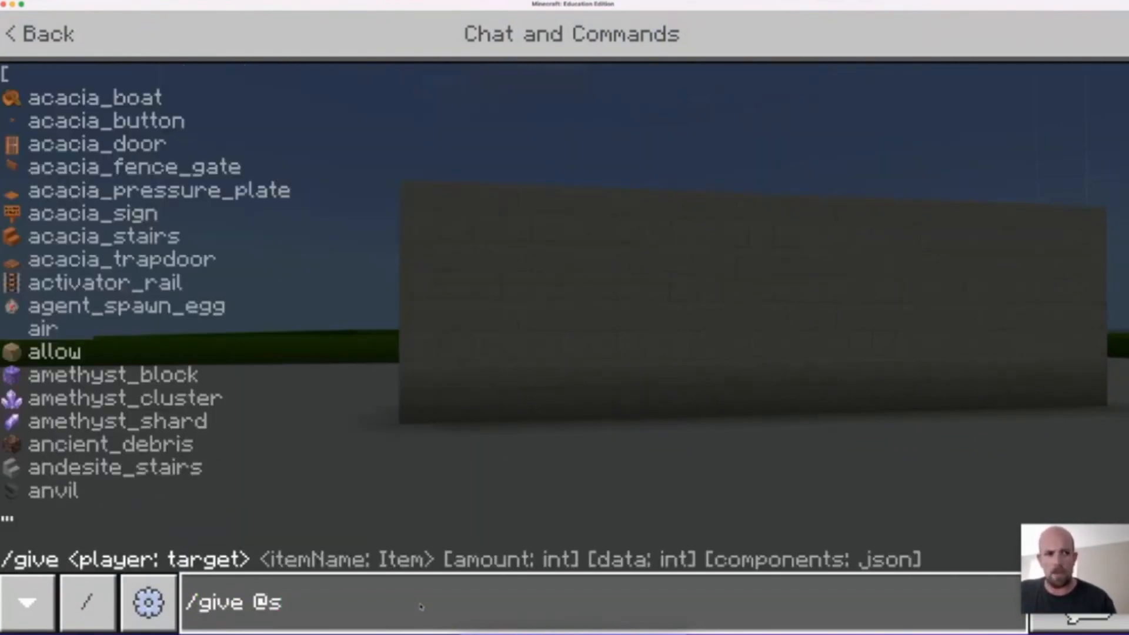
{"action": "type", "text": "board"}
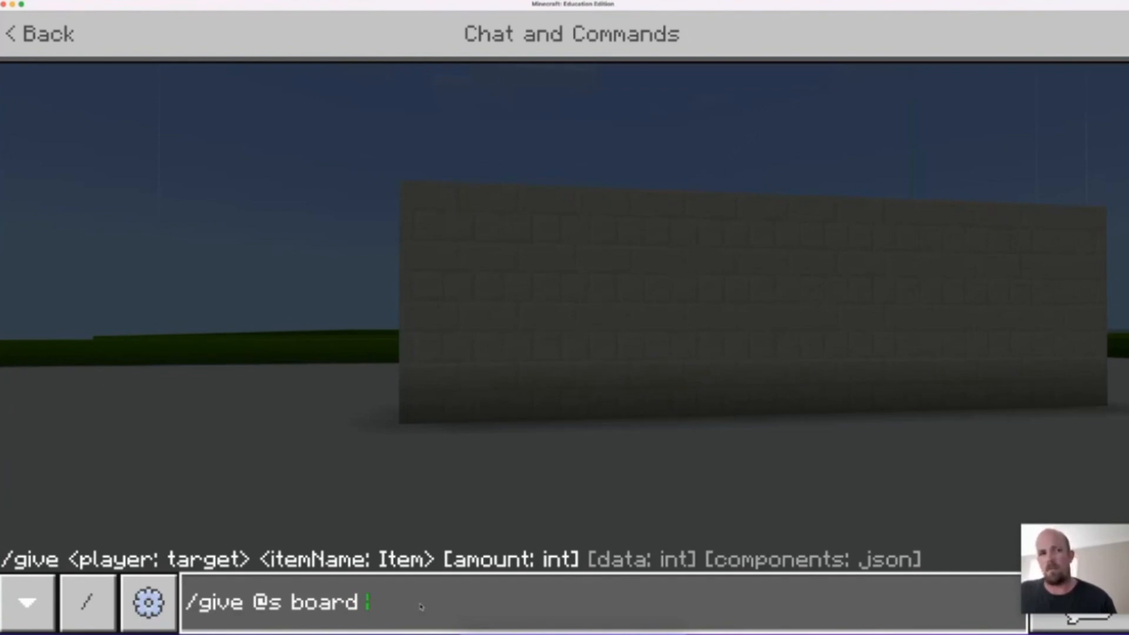
{"action": "type", "text": "1"}
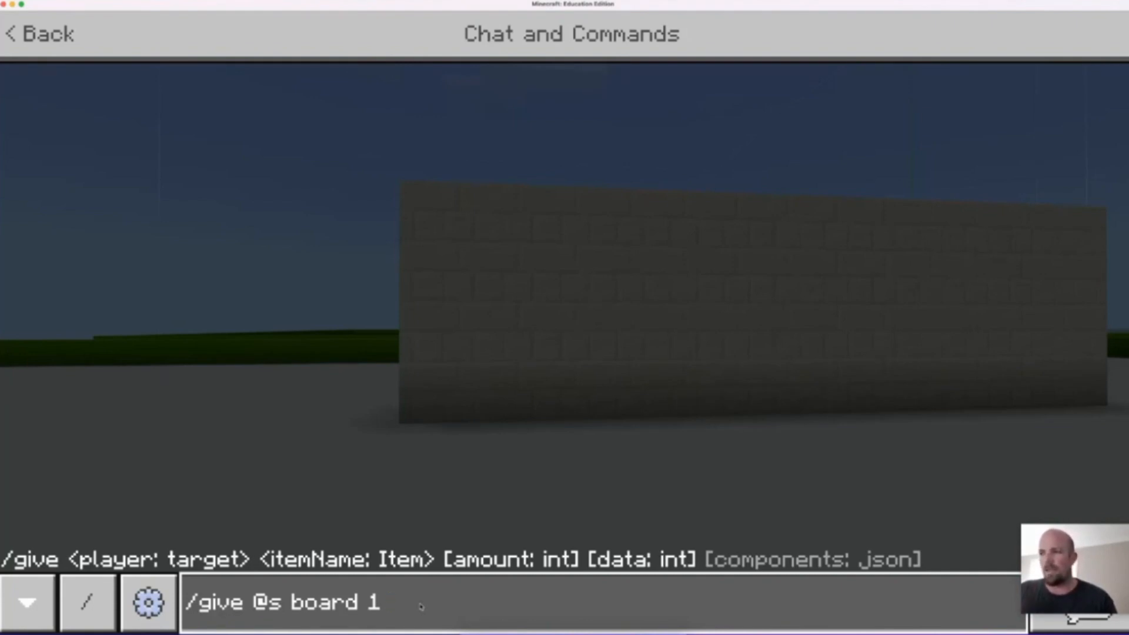
{"action": "left_click", "coordinate": [388, 602]}
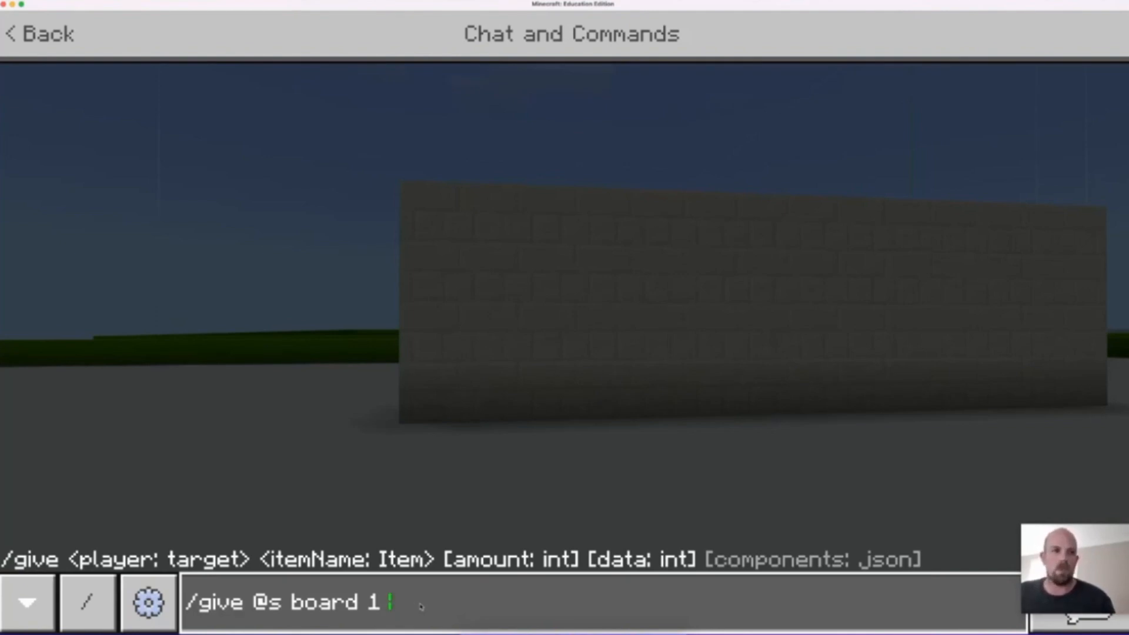
{"action": "type", "text": "3"}
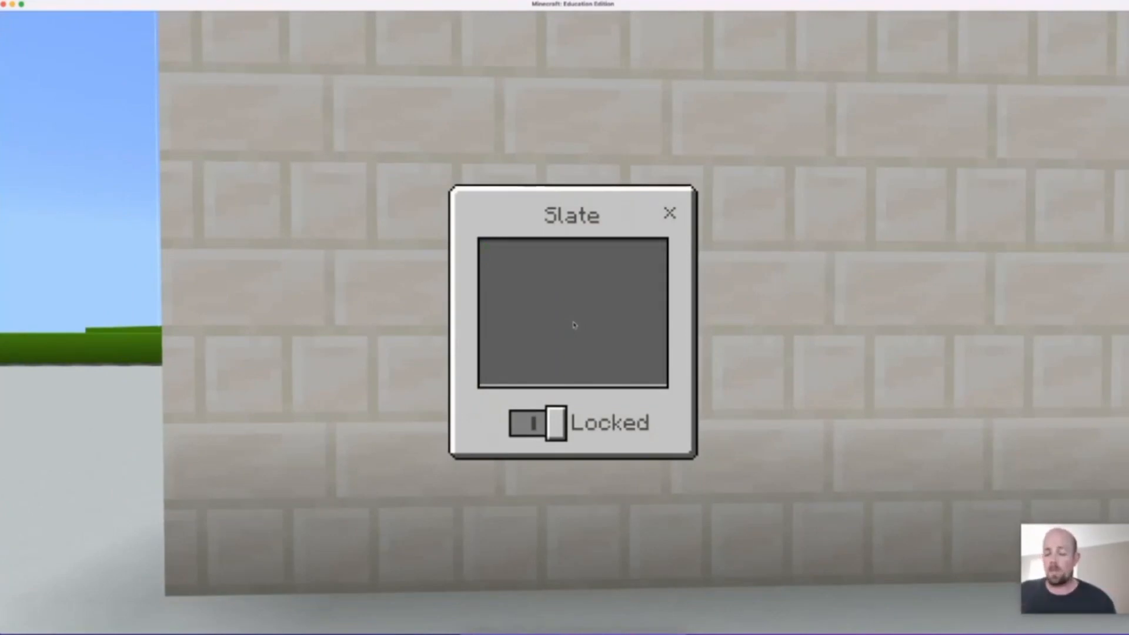
- Write 'Hello' on the wall Slate, switch Locked on, and close the editor
{"action": "type", "text": "Hello"}
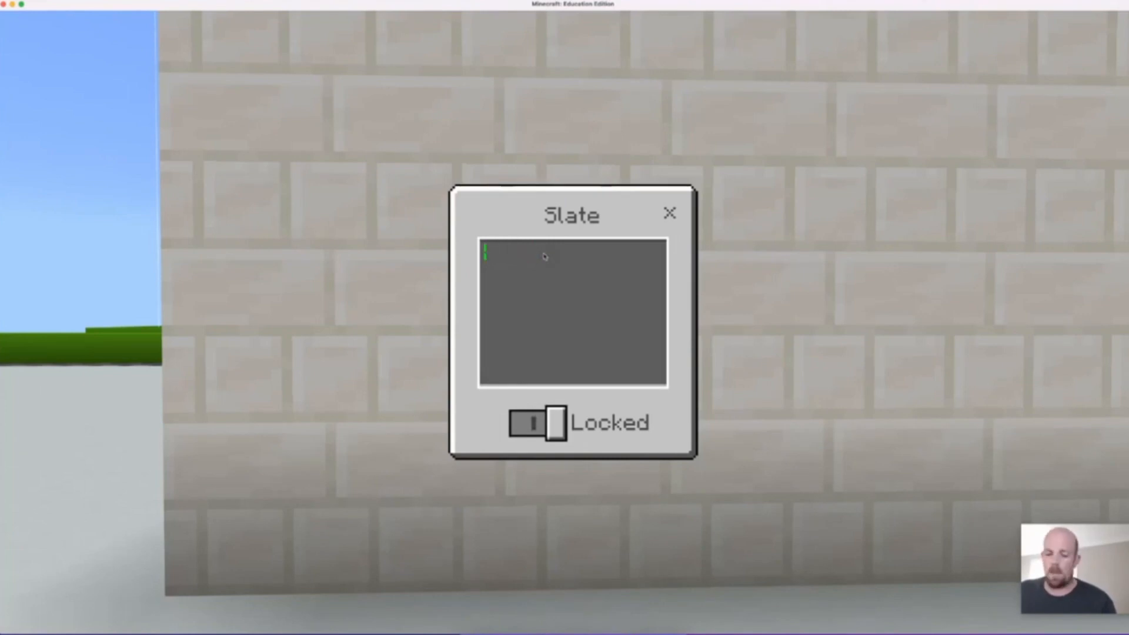
{"action": "type", "text": "Hell"}
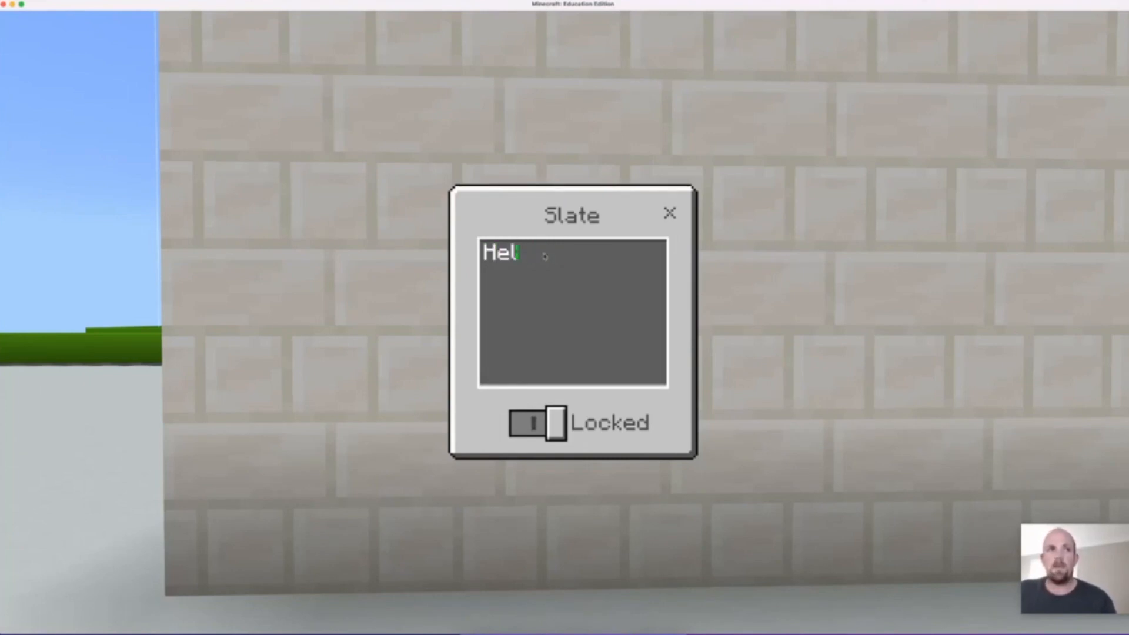
{"action": "type", "text": "lo"}
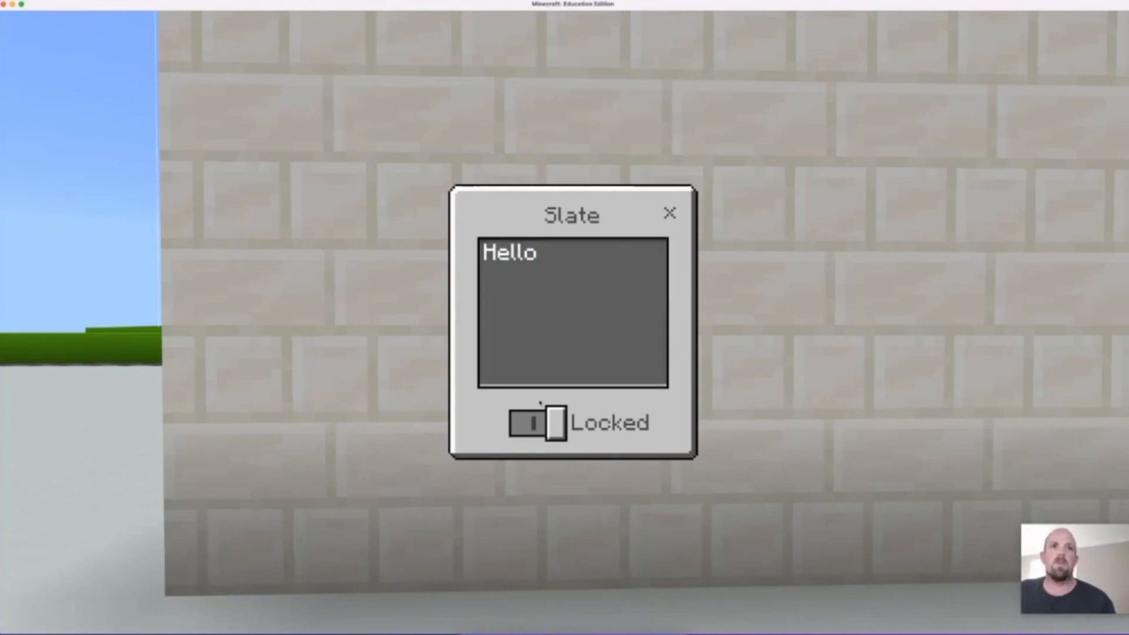
{"action": "left_click", "coordinate": [536, 422]}
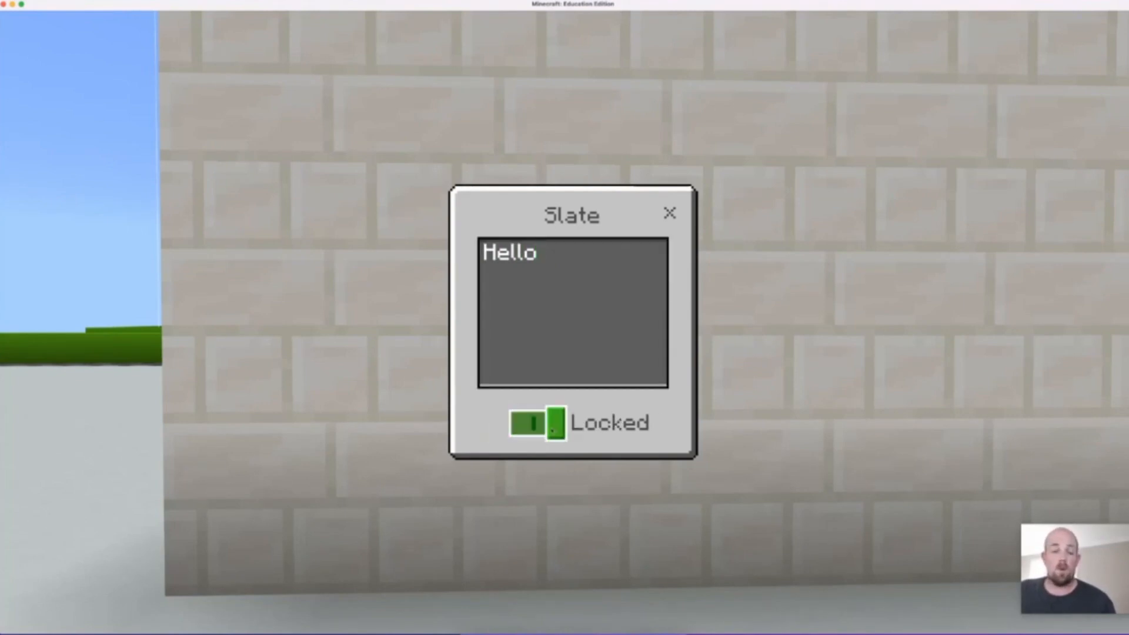
{"action": "left_click", "coordinate": [669, 212]}
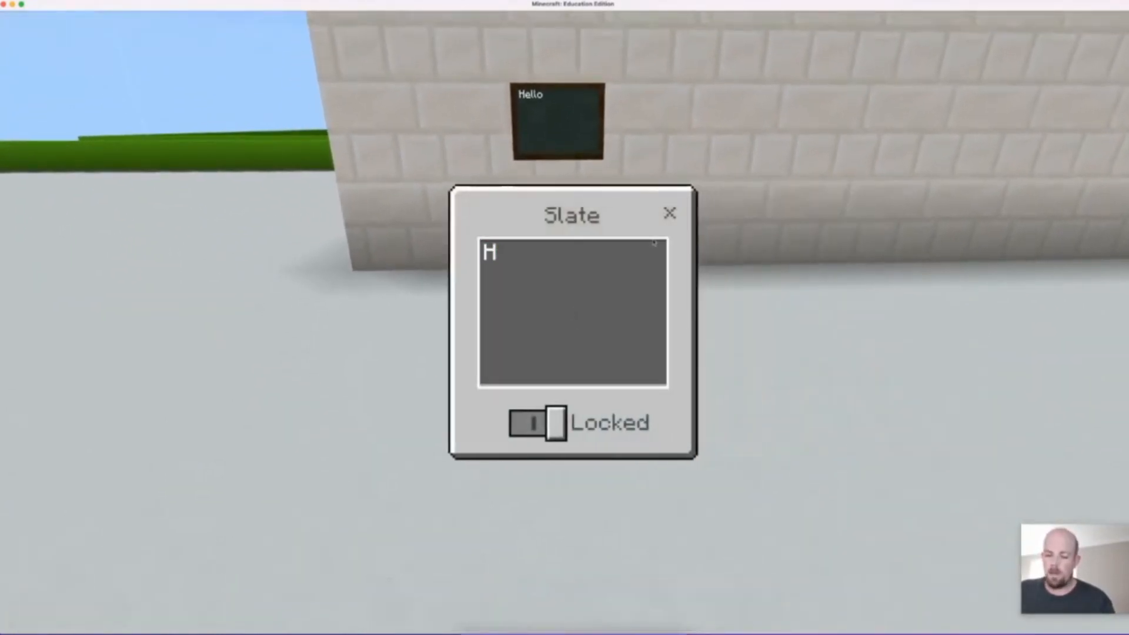
- Finish writing 'Hello' on the second slate and close its editor
{"action": "type", "text": "ello"}
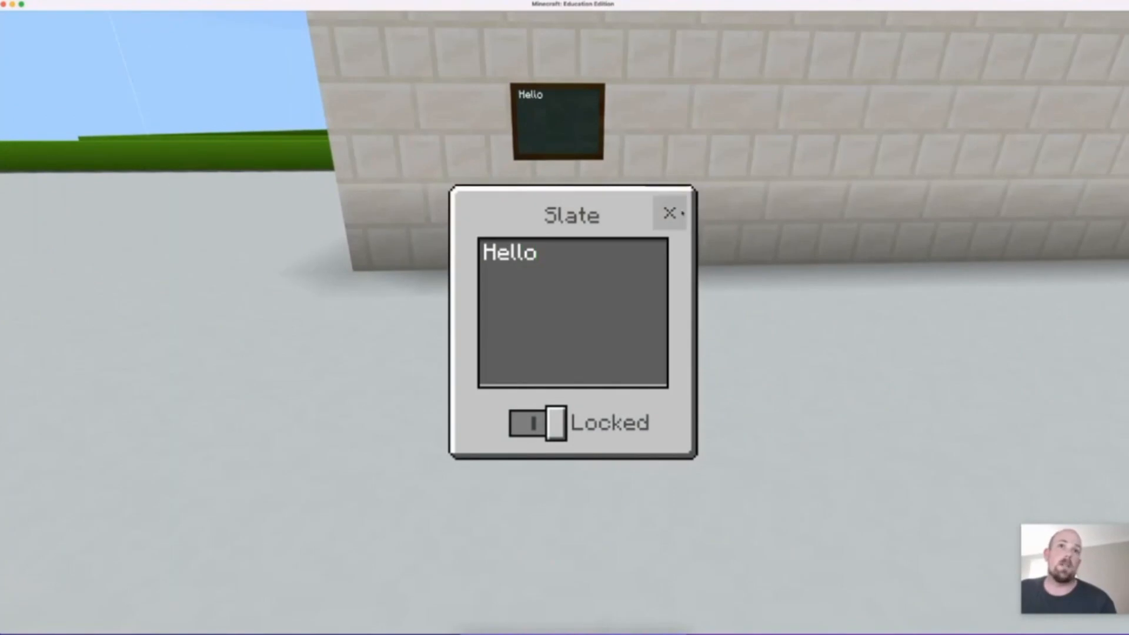
{"action": "left_click", "coordinate": [670, 212]}
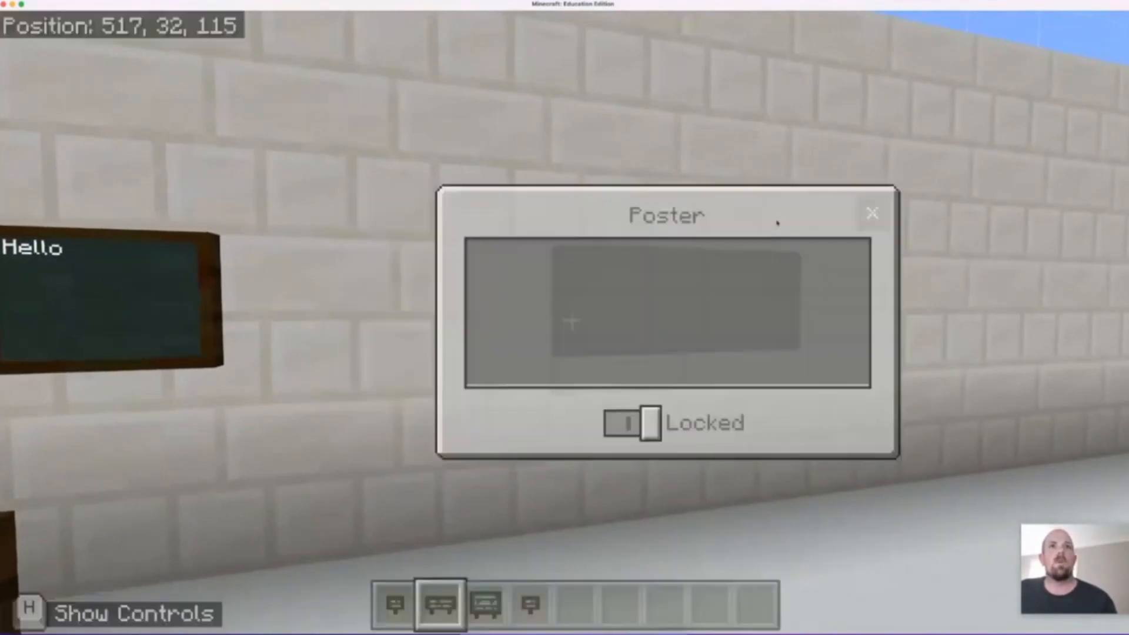
- Leave two posters, a wall board and a standing board blank, closing each editor
{"action": "left_click", "coordinate": [872, 213]}
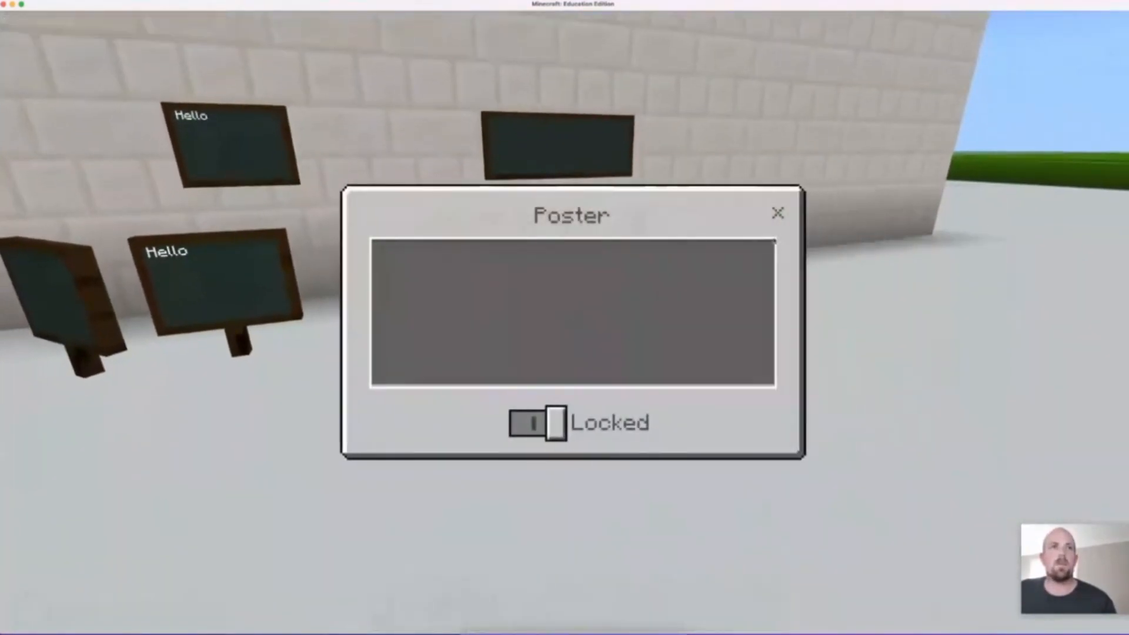
{"action": "left_click", "coordinate": [777, 213]}
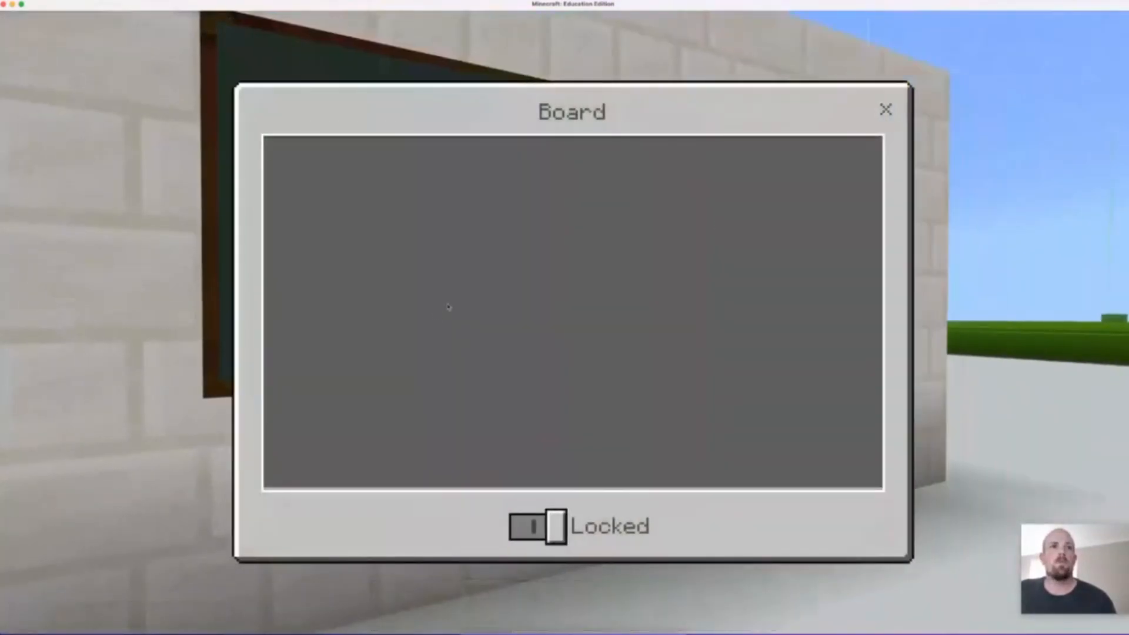
{"action": "left_click", "coordinate": [886, 109]}
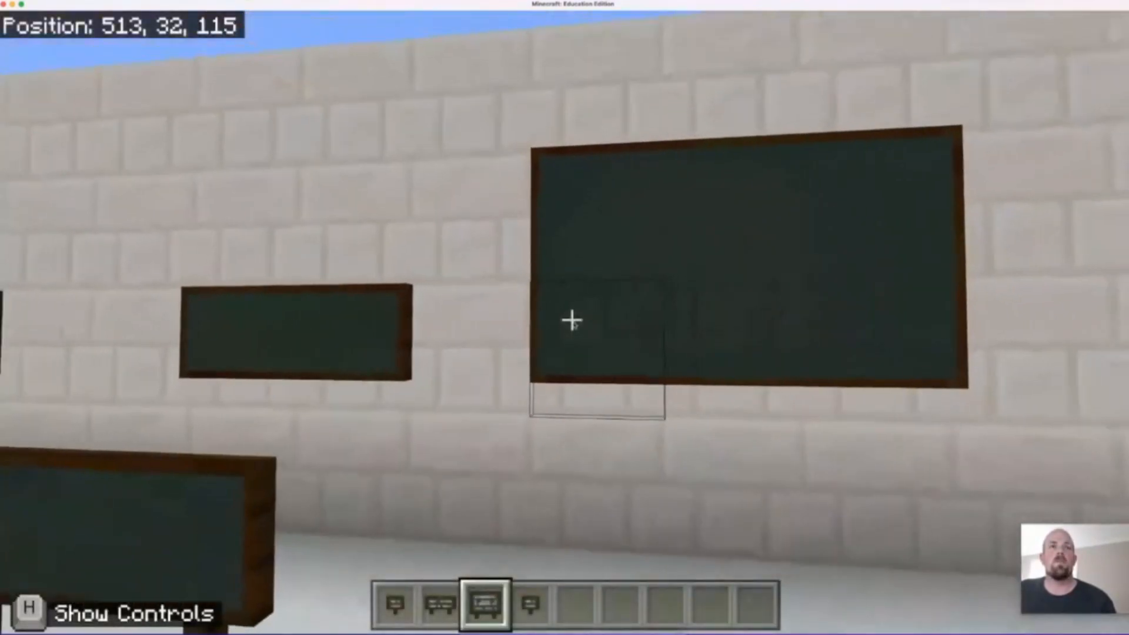
{"action": "mouse_move", "coordinate": [572, 321]}
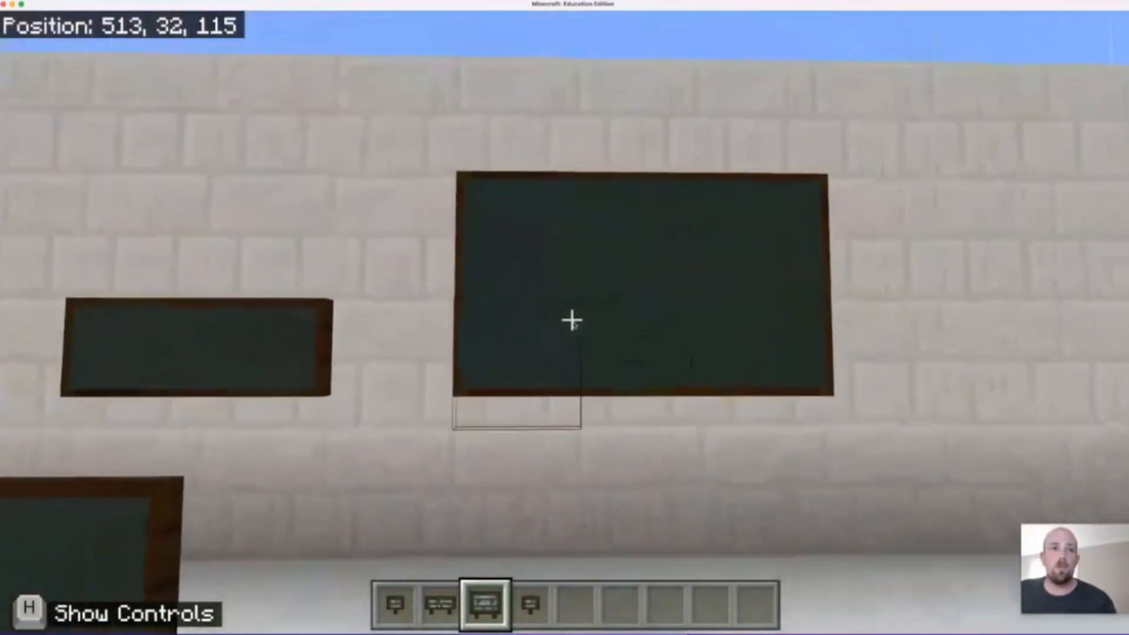
{"action": "mouse_move", "coordinate": [572, 321]}
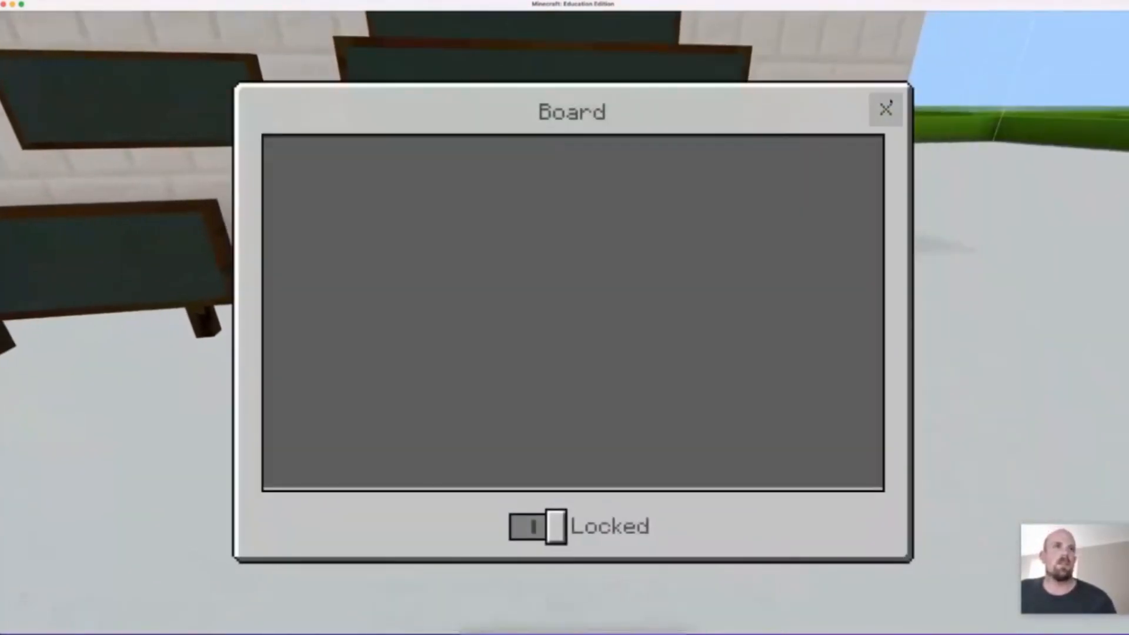
{"action": "left_click", "coordinate": [885, 109]}
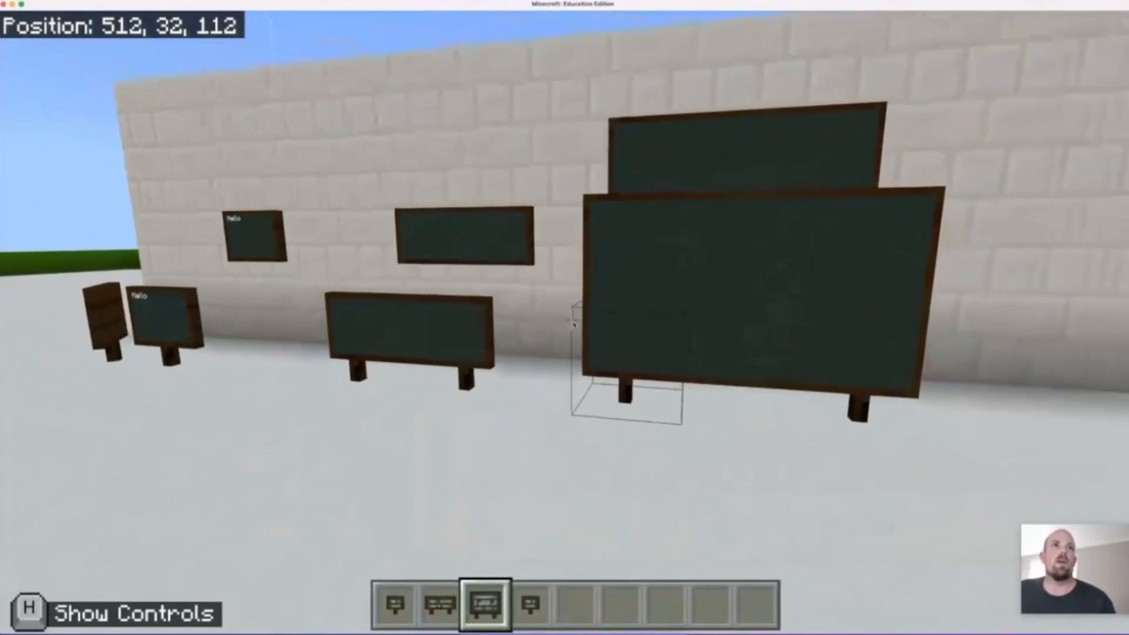